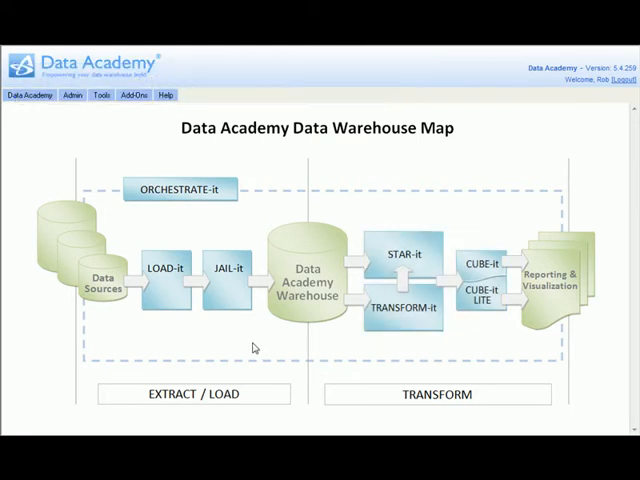
{"action": "mouse_move", "coordinate": [240, 348]}
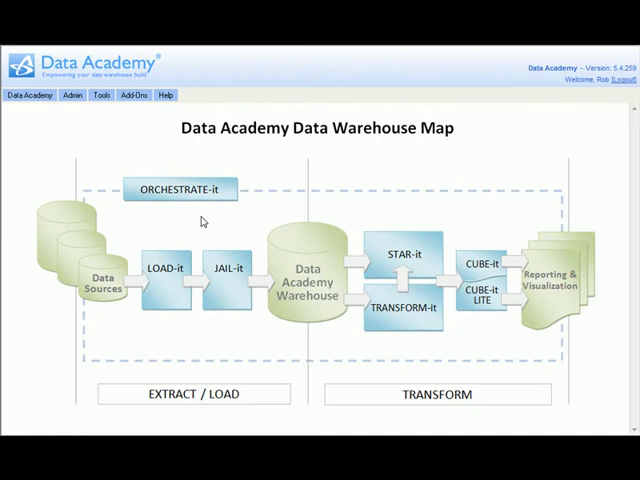
Add a new orchestration named AdventureWorksBuild in ORCHESTRATE-it and save it
{"action": "left_click", "coordinate": [180, 188]}
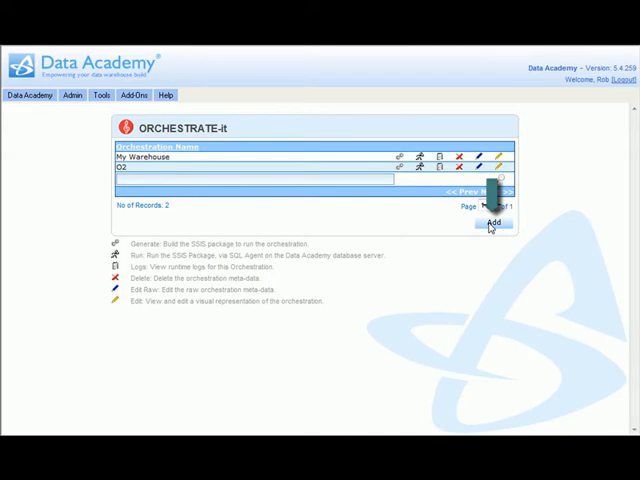
{"action": "left_click", "coordinate": [492, 222]}
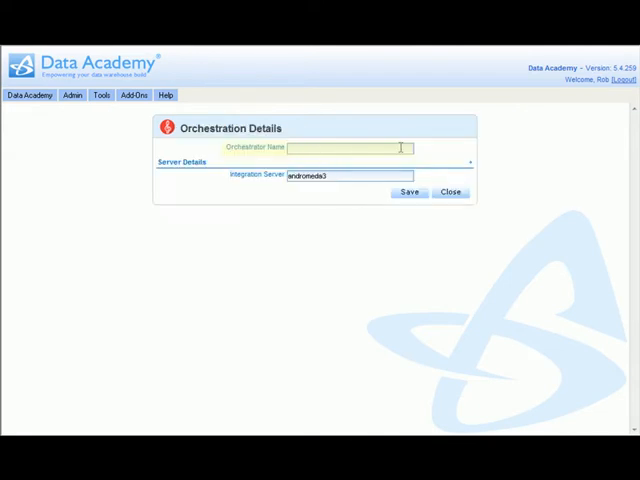
{"action": "type", "text": "AdventureWorksBuild"}
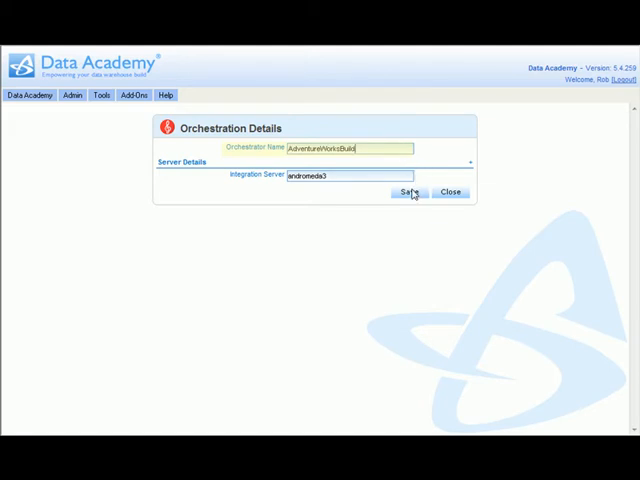
{"action": "left_click", "coordinate": [408, 192]}
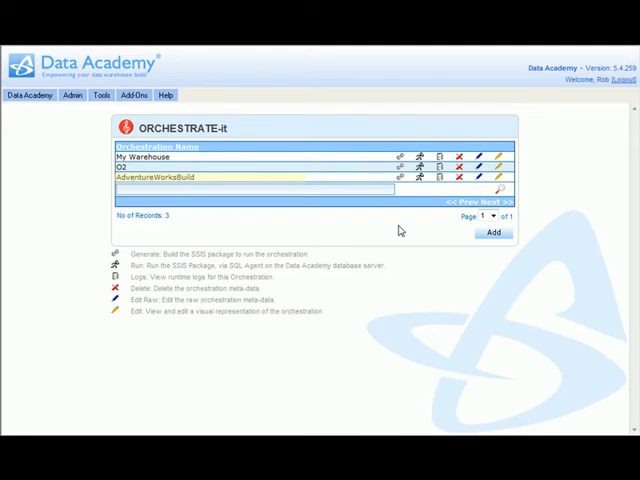
{"action": "mouse_move", "coordinate": [500, 180]}
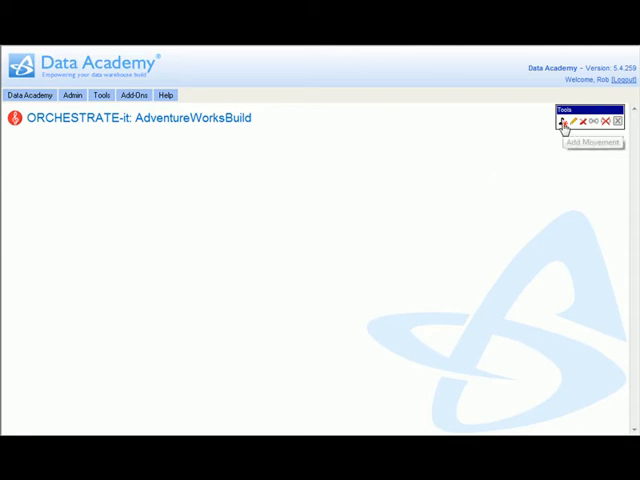
Start a new movement in AdventureWorksBuild and list the available movement types
{"action": "left_click", "coordinate": [560, 120]}
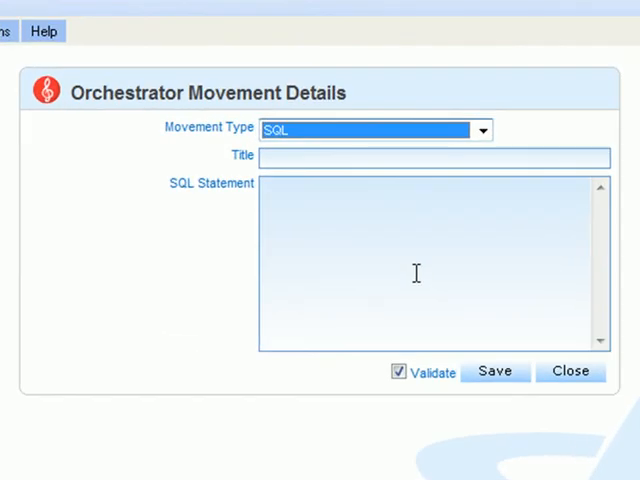
{"action": "left_click", "coordinate": [480, 128]}
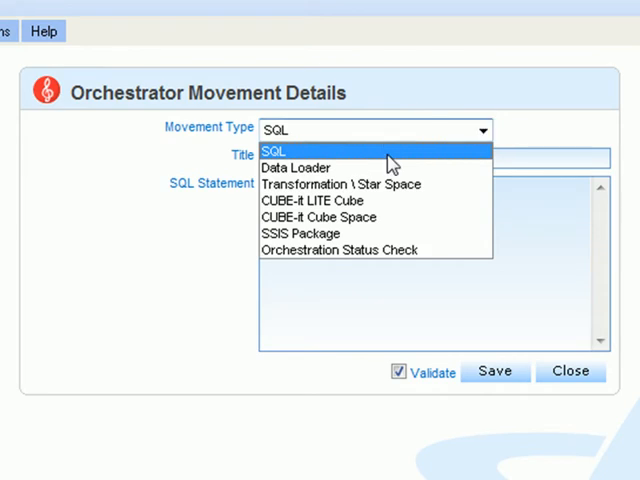
{"action": "mouse_move", "coordinate": [376, 168]}
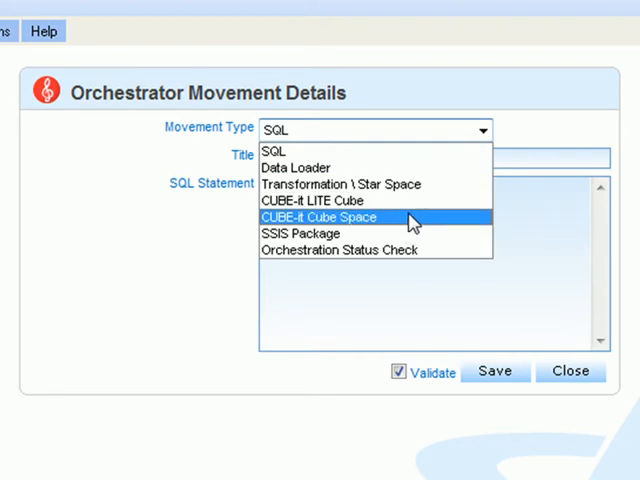
{"action": "mouse_move", "coordinate": [398, 232]}
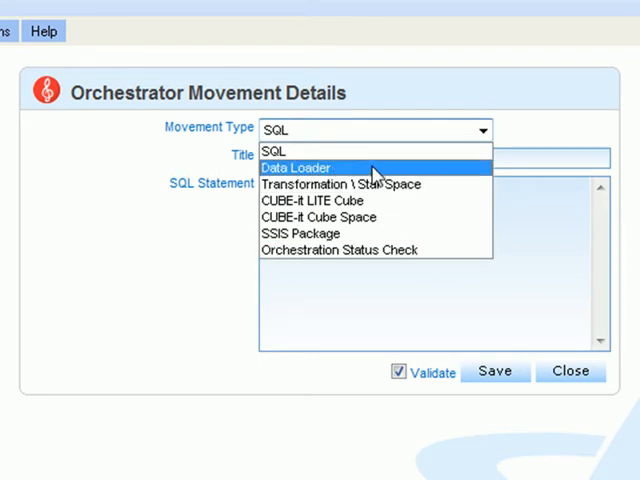
Save a Data Loader movement that loads the Adventureworks item
{"action": "left_click", "coordinate": [296, 168]}
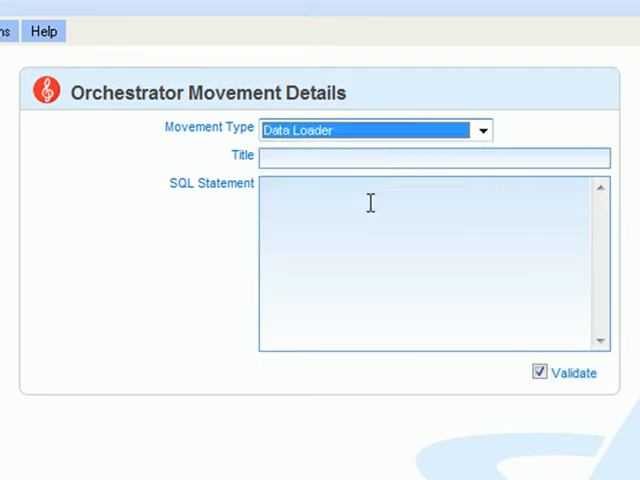
{"action": "left_click", "coordinate": [492, 160]}
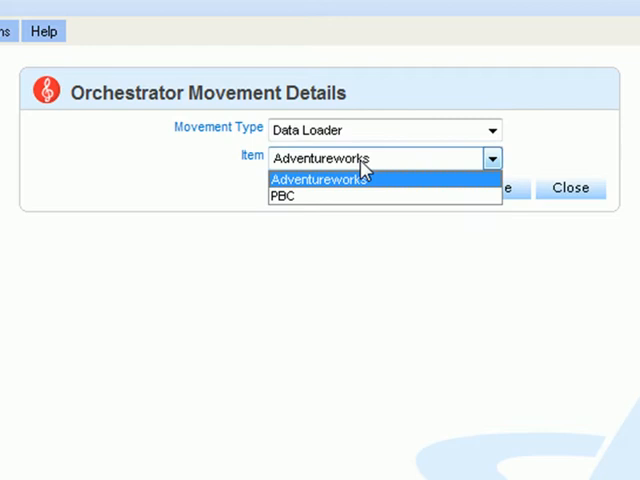
{"action": "left_click", "coordinate": [316, 180]}
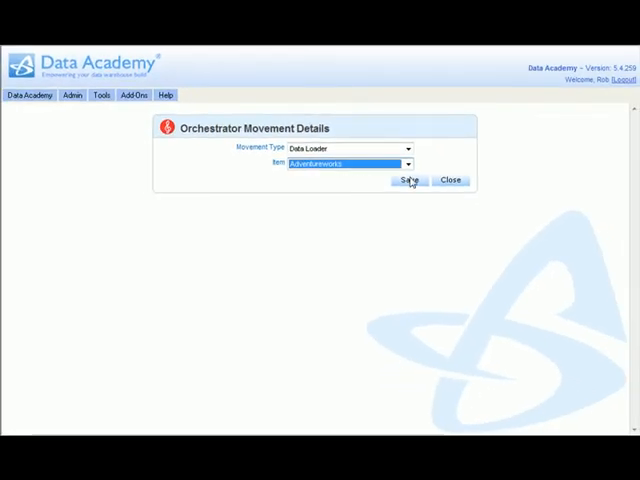
{"action": "left_click", "coordinate": [408, 180]}
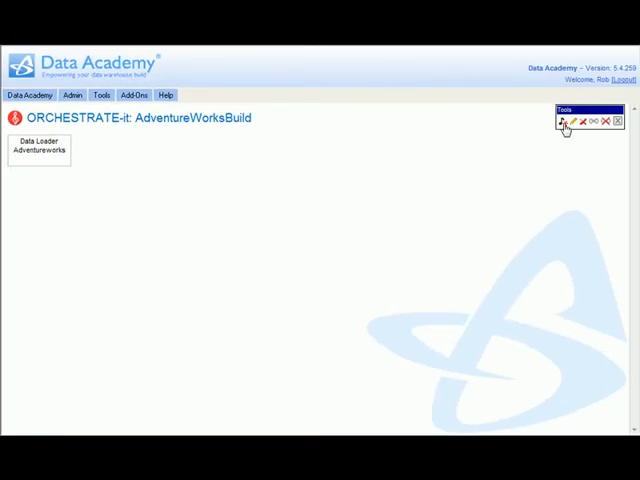
Save a Transformation \ Star Space movement in the orchestration
{"action": "left_click", "coordinate": [556, 120]}
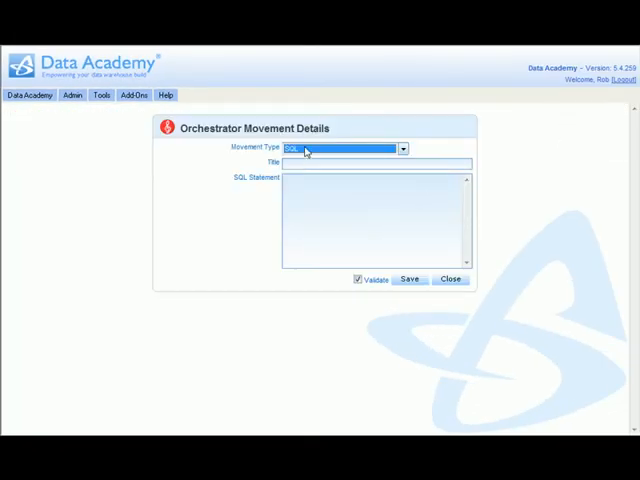
{"action": "left_click", "coordinate": [344, 148]}
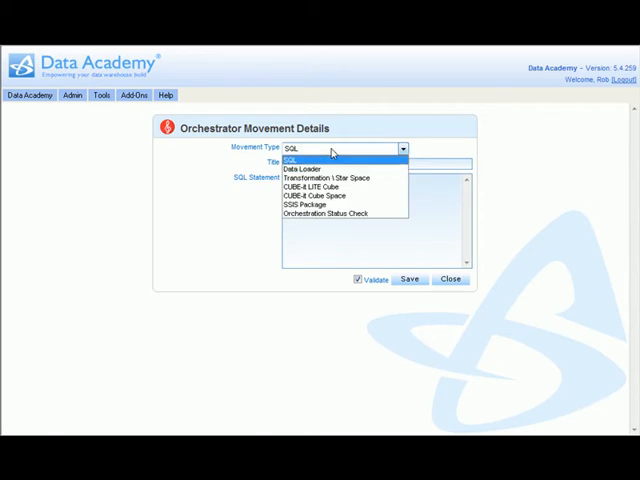
{"action": "left_click", "coordinate": [330, 176]}
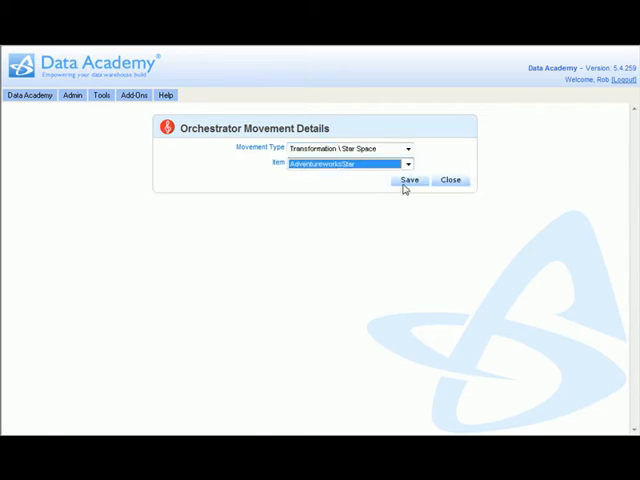
{"action": "left_click", "coordinate": [408, 180]}
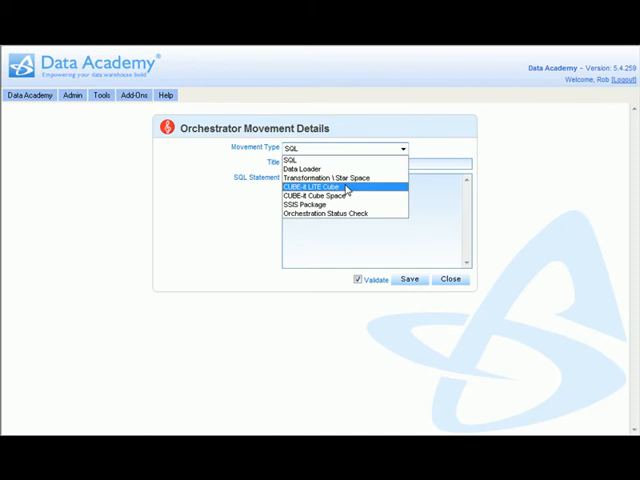
Save a CUBE-it LITE Cube movement, then choose the CUBE-it Cube Space type for the next one
{"action": "left_click", "coordinate": [320, 186]}
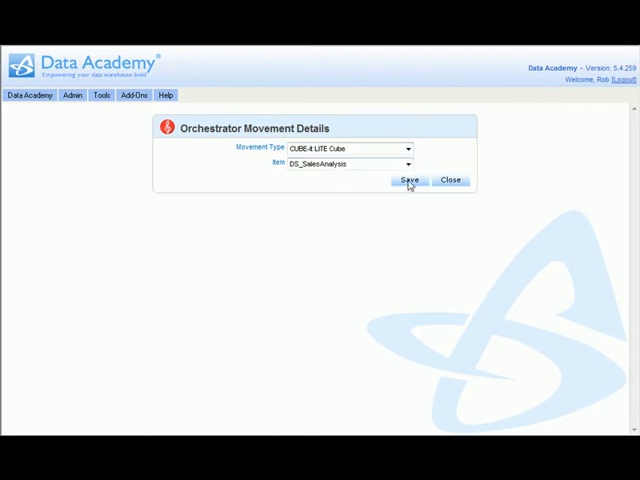
{"action": "left_click", "coordinate": [408, 180]}
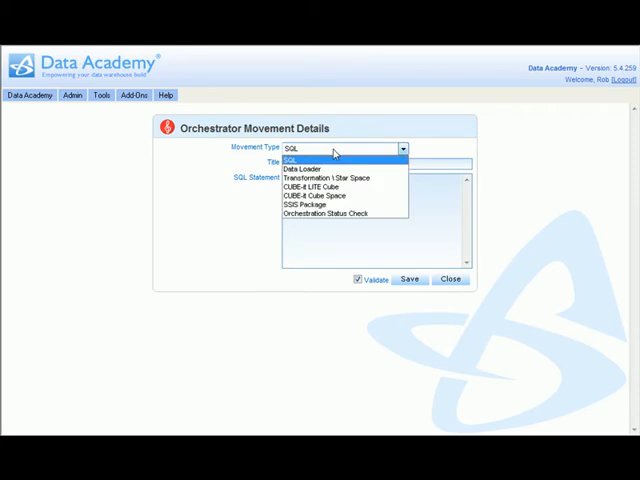
{"action": "left_click", "coordinate": [312, 196]}
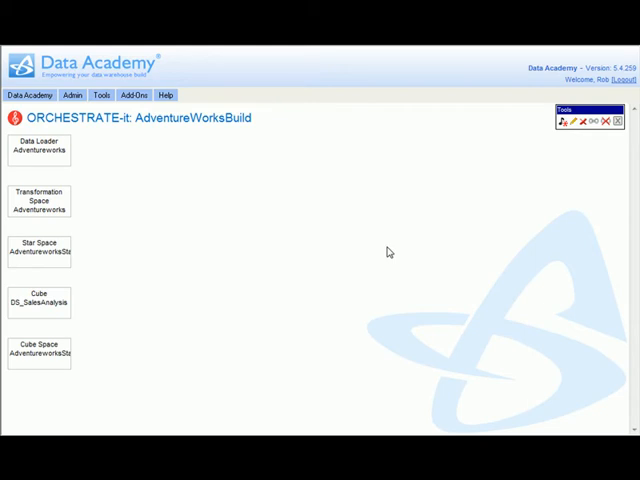
Select the Data Loader, Transformation Space and Star Space steps and link them into a flow
{"action": "left_click", "coordinate": [40, 150]}
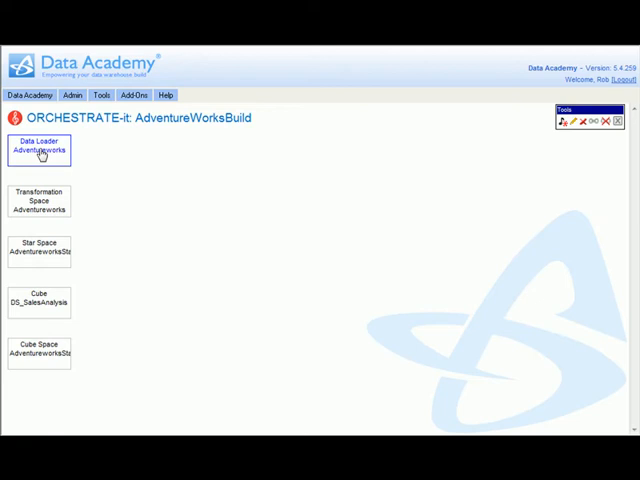
{"action": "left_click", "coordinate": [40, 200]}
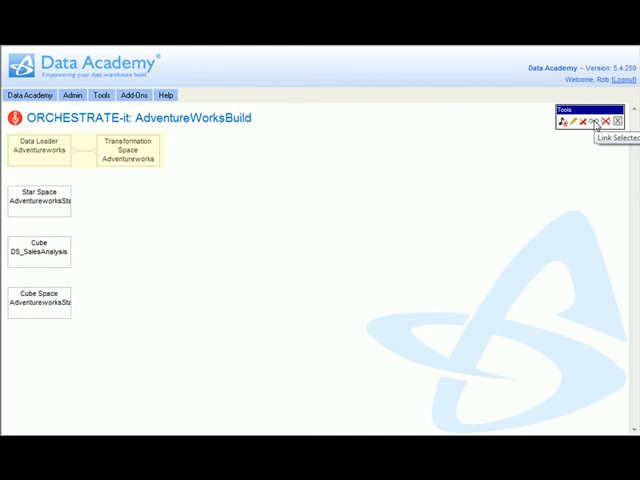
{"action": "mouse_move", "coordinate": [400, 260]}
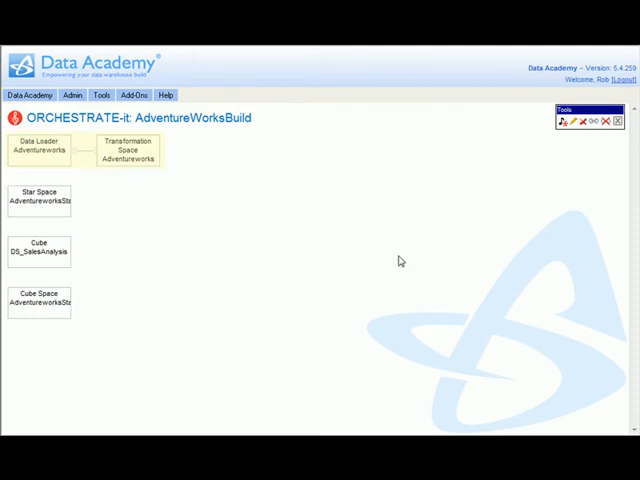
{"action": "left_click", "coordinate": [38, 150]}
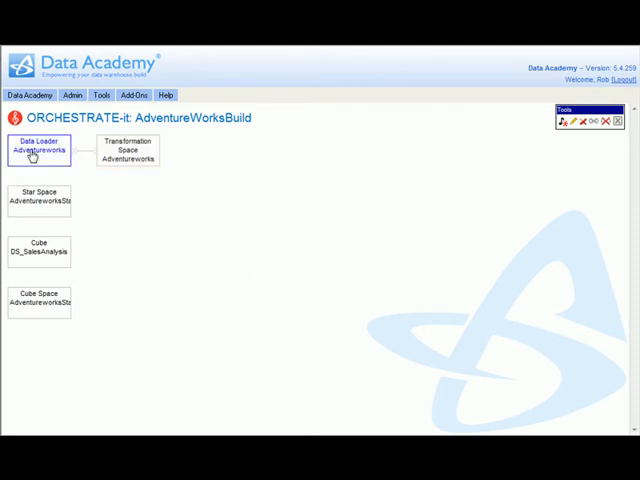
{"action": "left_click", "coordinate": [38, 200]}
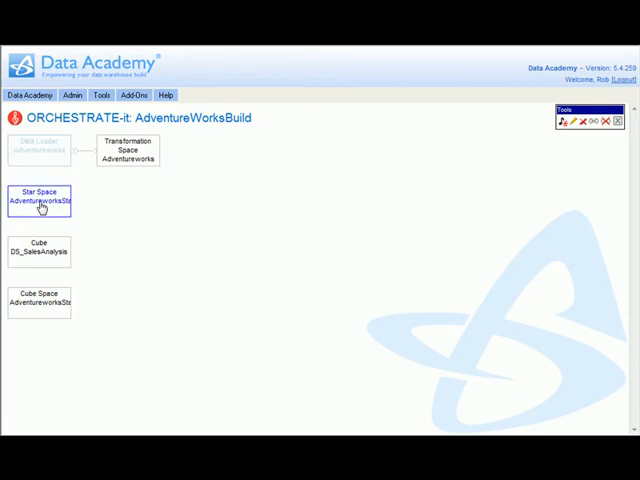
{"action": "mouse_move", "coordinate": [596, 122]}
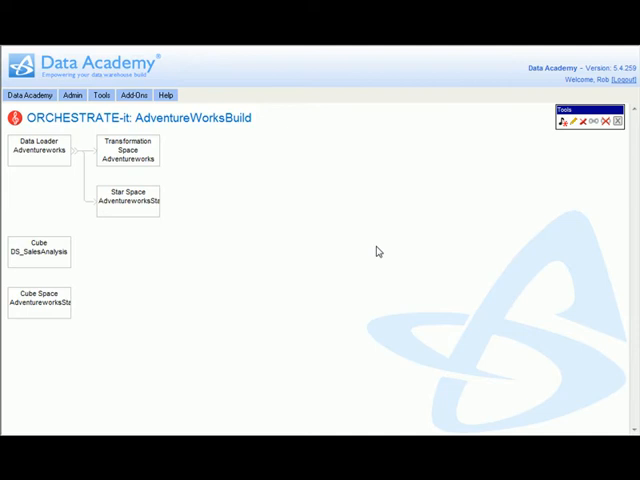
{"action": "mouse_move", "coordinate": [148, 168]}
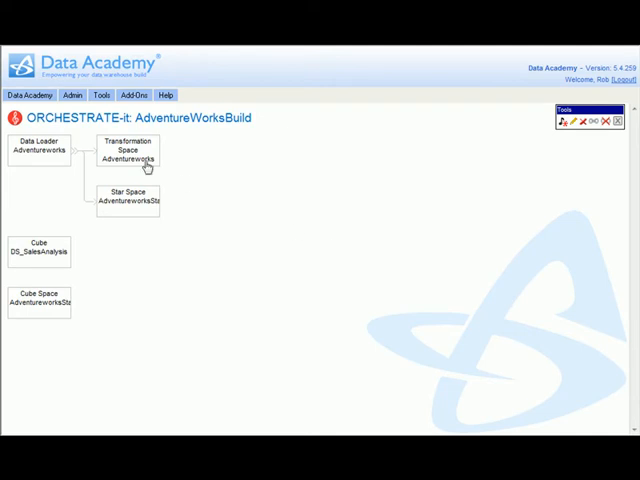
{"action": "mouse_move", "coordinate": [68, 252]}
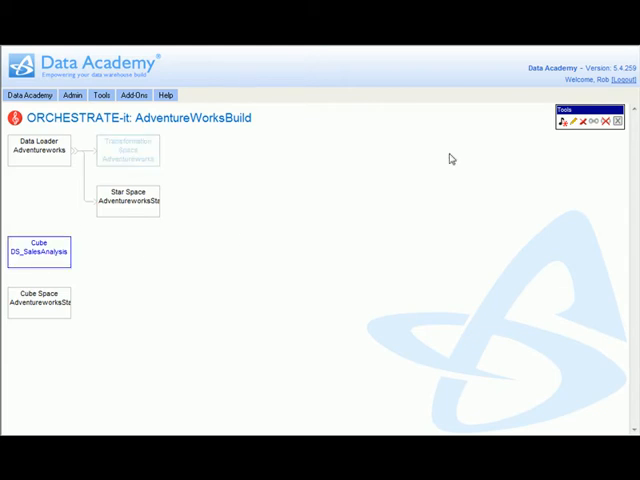
{"action": "mouse_move", "coordinate": [596, 120]}
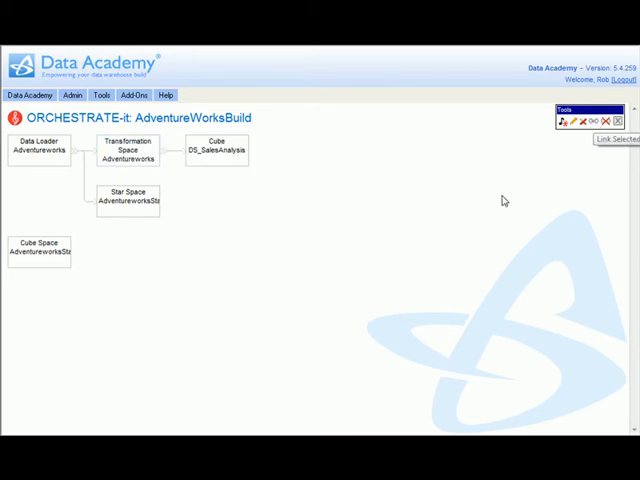
{"action": "left_click", "coordinate": [128, 196]}
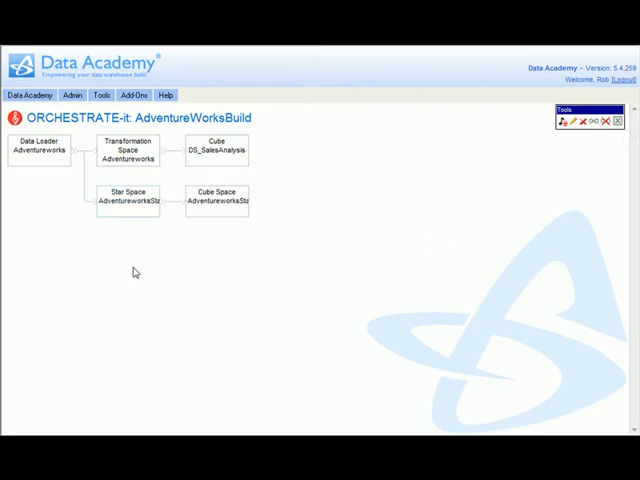
{"action": "mouse_move", "coordinate": [128, 266]}
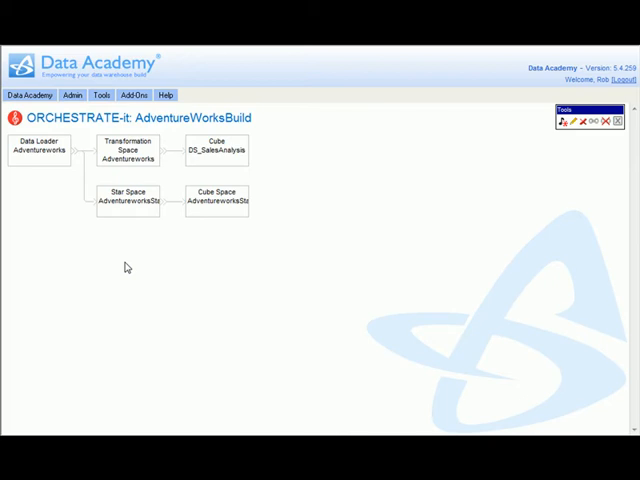
{"action": "mouse_move", "coordinate": [128, 264]}
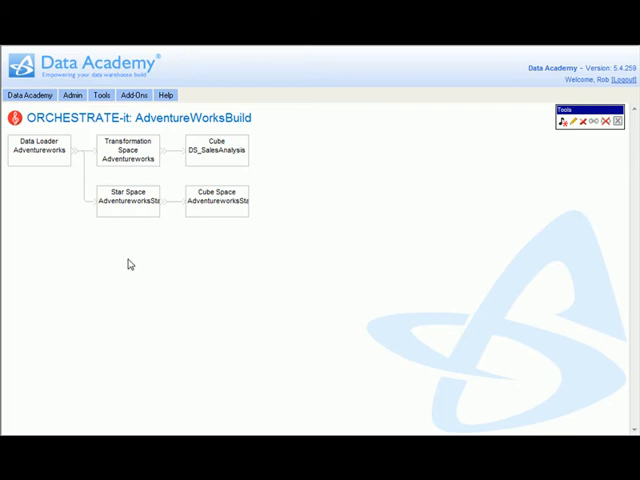
{"action": "mouse_move", "coordinate": [618, 120]}
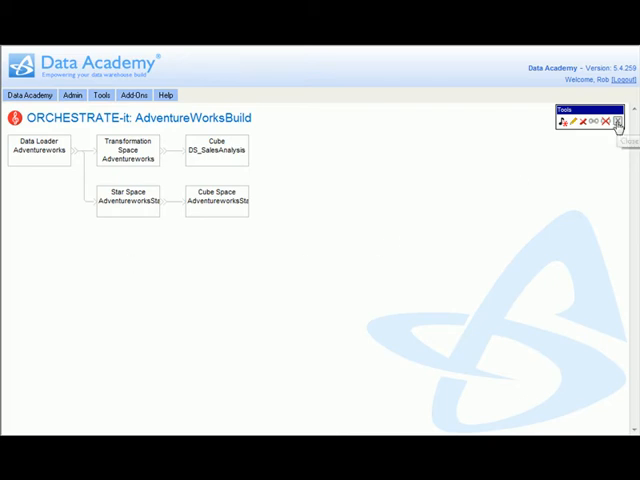
Return to the orchestrations list and generate the AdventureWorksBuild package, confirming the build
{"action": "left_click", "coordinate": [612, 120]}
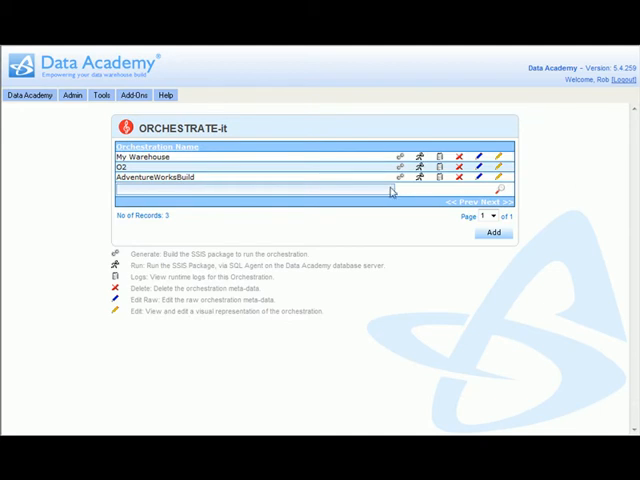
{"action": "left_click", "coordinate": [404, 178]}
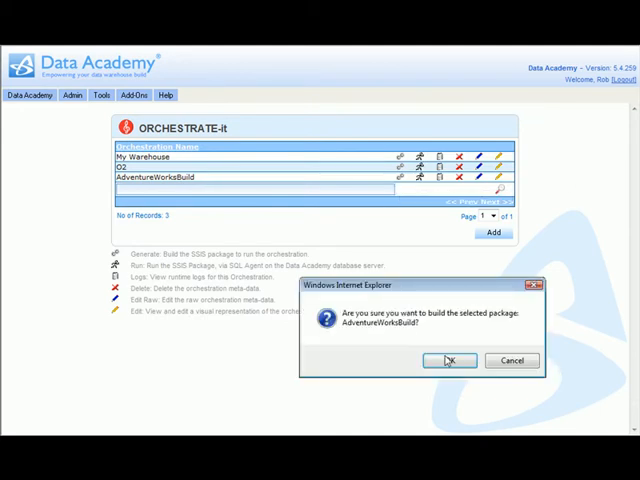
{"action": "left_click", "coordinate": [448, 360]}
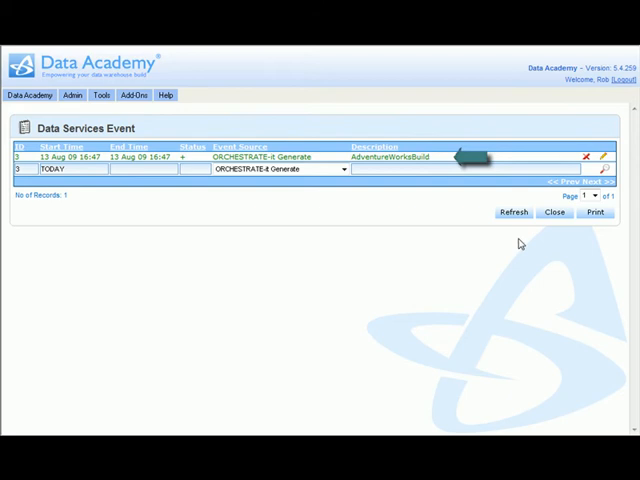
{"action": "mouse_move", "coordinate": [370, 300]}
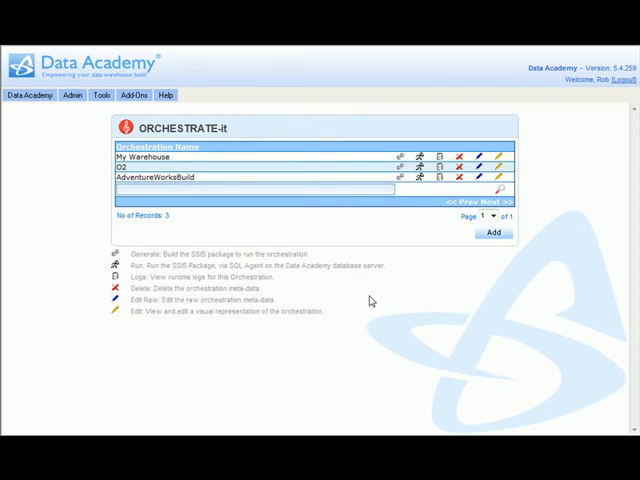
{"action": "mouse_move", "coordinate": [422, 184]}
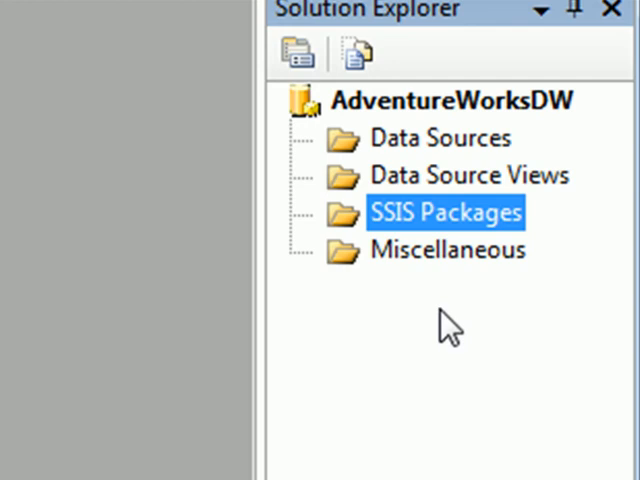
Start adding an existing package to SSIS Packages with the server set to (local)
{"action": "right_click", "coordinate": [446, 212]}
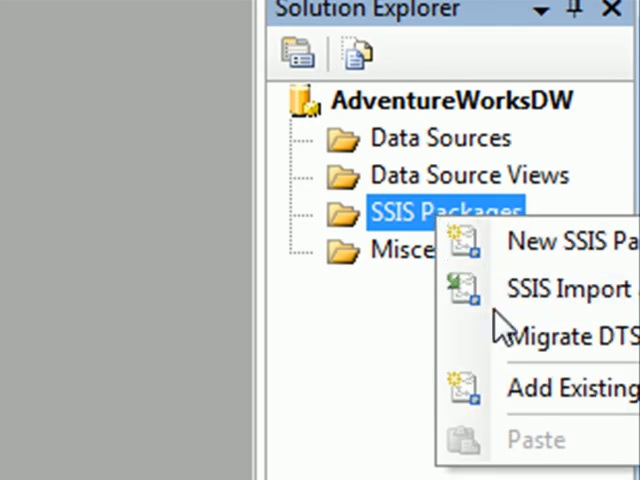
{"action": "left_click", "coordinate": [574, 388]}
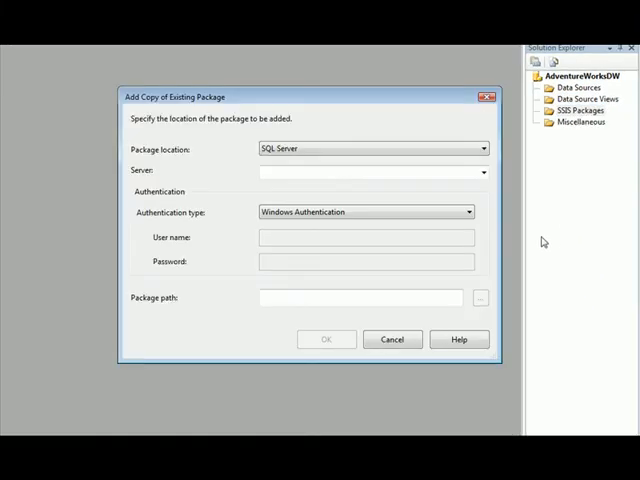
{"action": "left_click", "coordinate": [480, 172]}
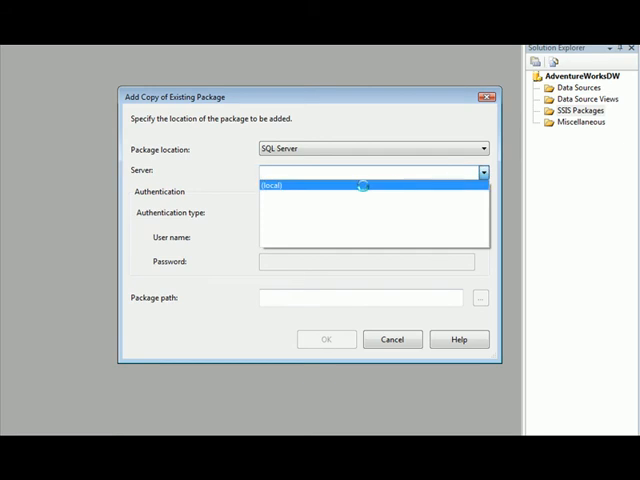
{"action": "left_click", "coordinate": [270, 184]}
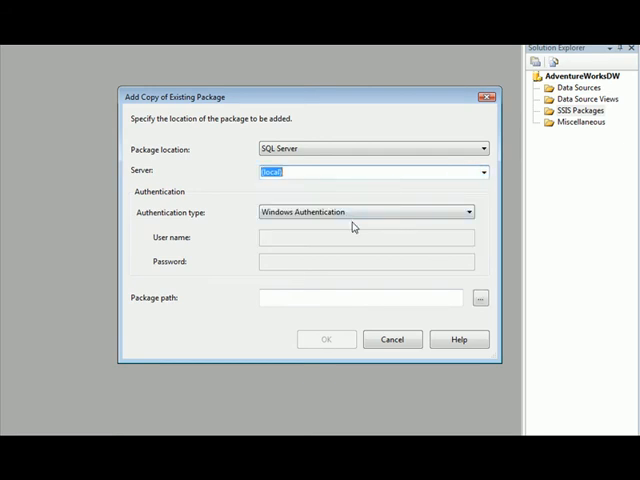
Browse the server's packages, choose AdventureWorksBuild and add the copy to the project
{"action": "left_click", "coordinate": [482, 298]}
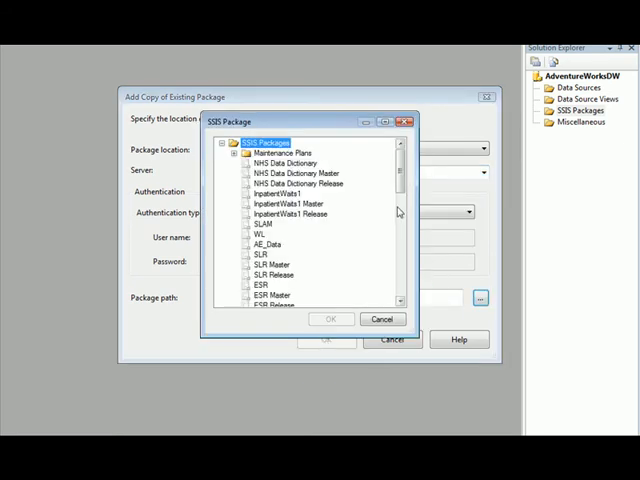
{"action": "scroll", "scroll_direction": "down", "scroll_amount": 3}
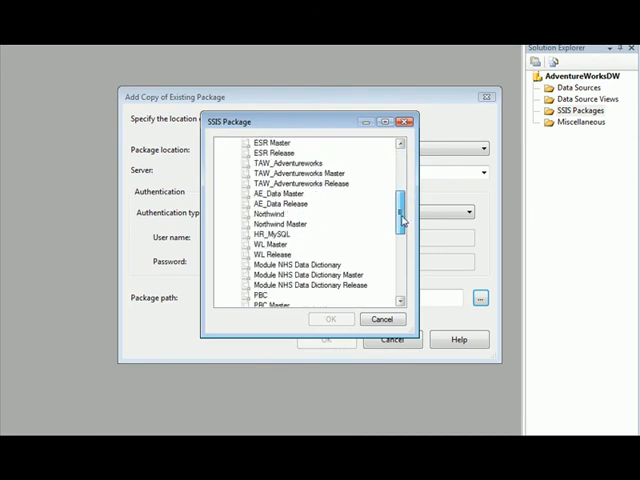
{"action": "scroll", "scroll_direction": "down", "scroll_amount": 3}
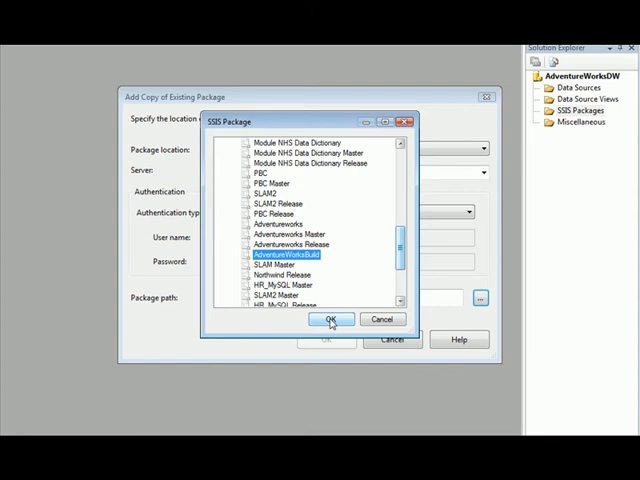
{"action": "left_click", "coordinate": [328, 320]}
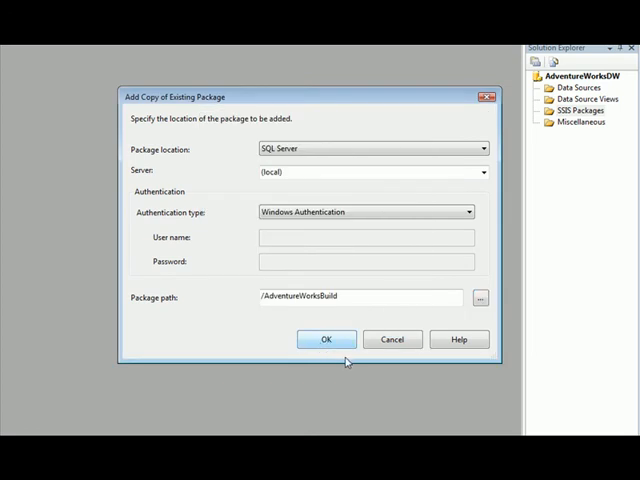
{"action": "left_click", "coordinate": [326, 340]}
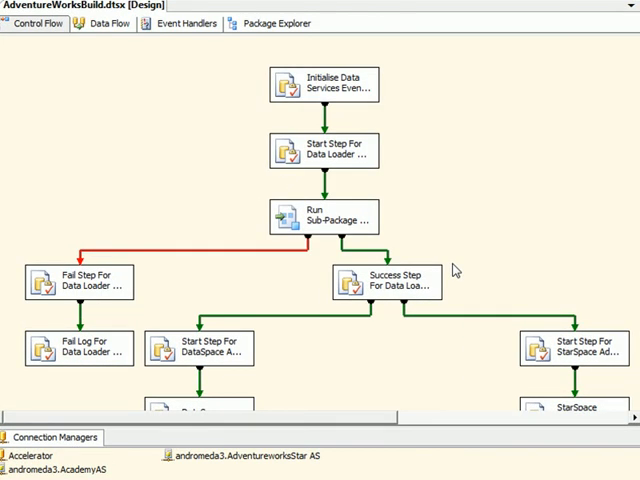
{"action": "mouse_move", "coordinate": [420, 136]}
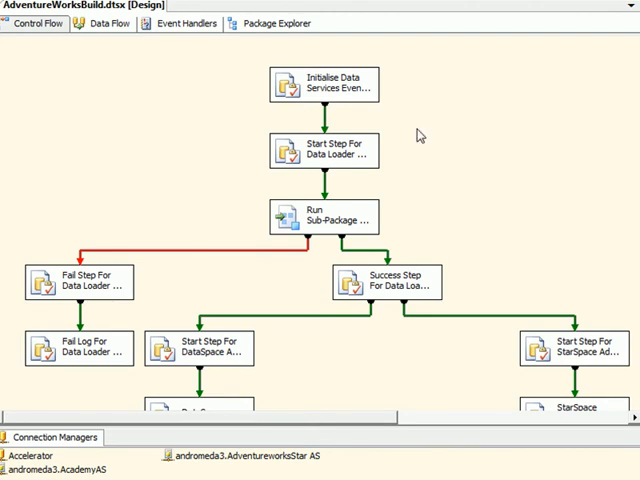
{"action": "mouse_move", "coordinate": [330, 96]}
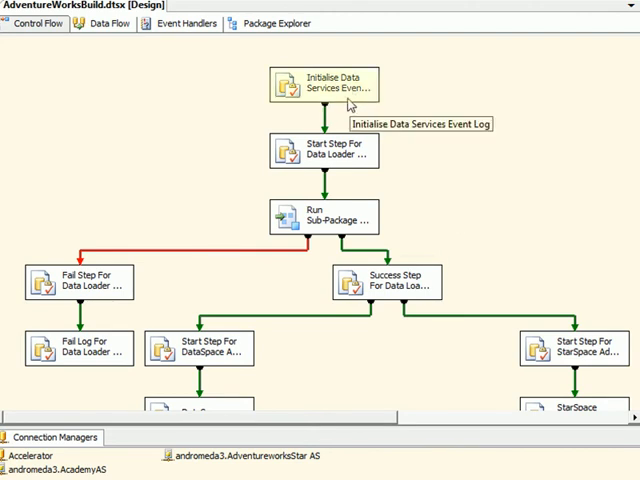
{"action": "mouse_move", "coordinate": [352, 108]}
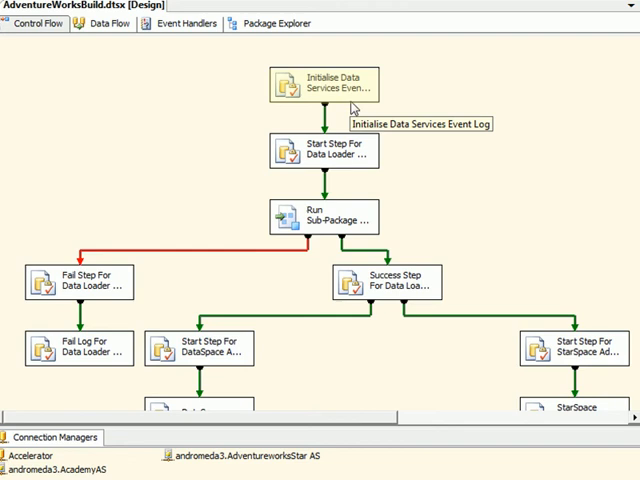
{"action": "mouse_move", "coordinate": [356, 170]}
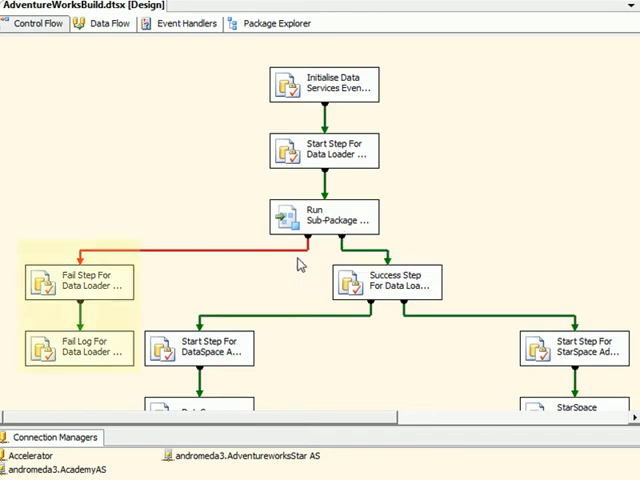
{"action": "mouse_move", "coordinate": [84, 300]}
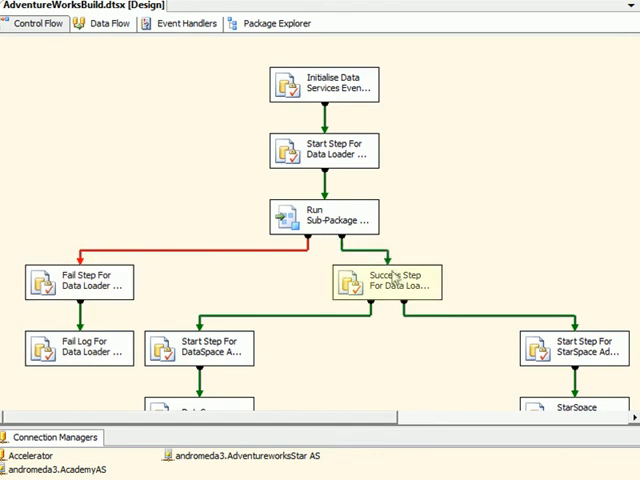
{"action": "mouse_move", "coordinate": [388, 296]}
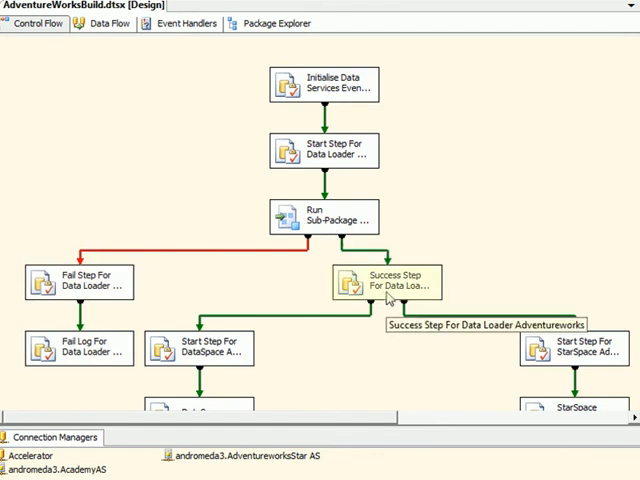
Scroll the Control Flow designer to the DataSpace and StarSpace Adventureworks tasks
{"action": "scroll", "scroll_direction": "down", "scroll_amount": 3}
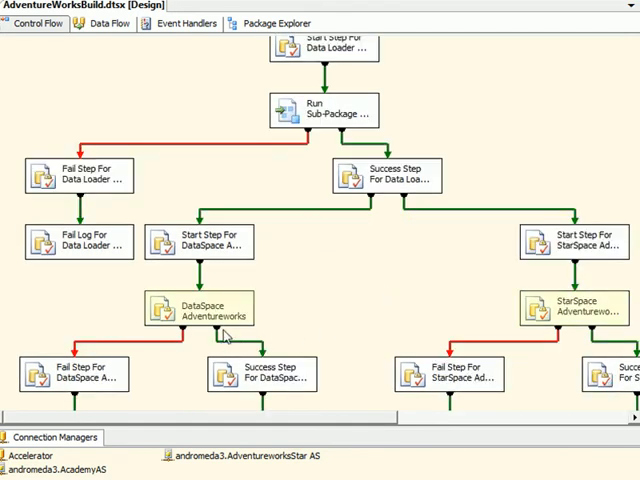
{"action": "mouse_move", "coordinate": [538, 336]}
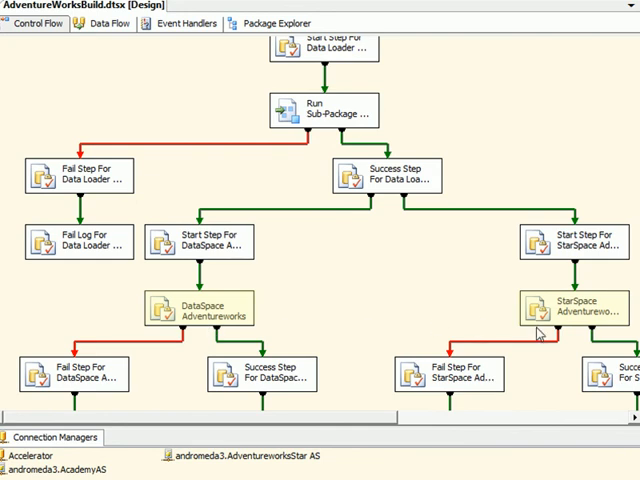
{"action": "mouse_move", "coordinate": [532, 330]}
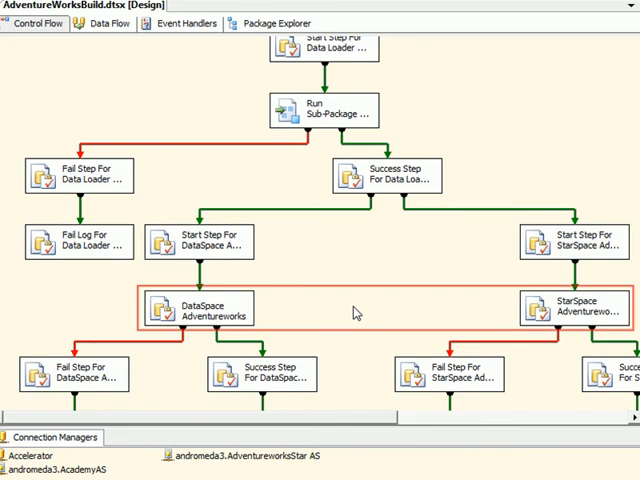
{"action": "mouse_move", "coordinate": [332, 428]}
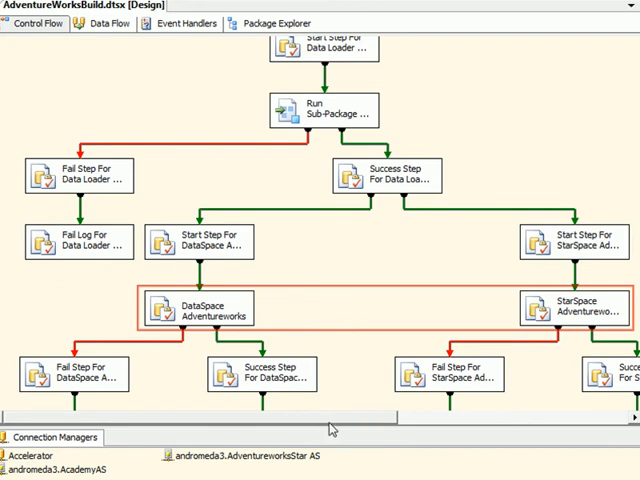
{"action": "scroll", "scroll_direction": "right", "scroll_amount": 3}
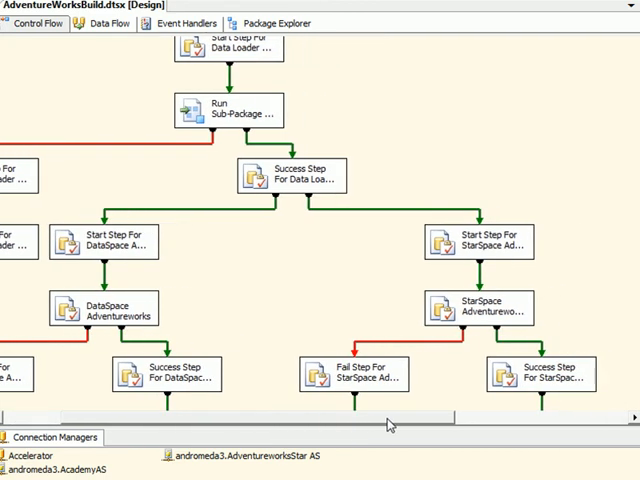
{"action": "mouse_move", "coordinate": [168, 320]}
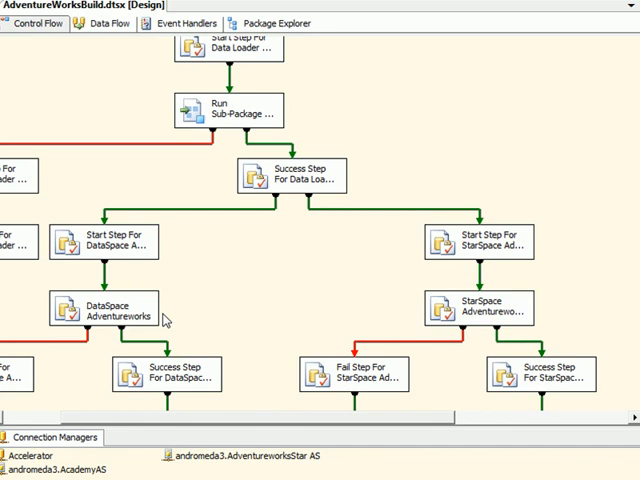
{"action": "mouse_move", "coordinate": [258, 320]}
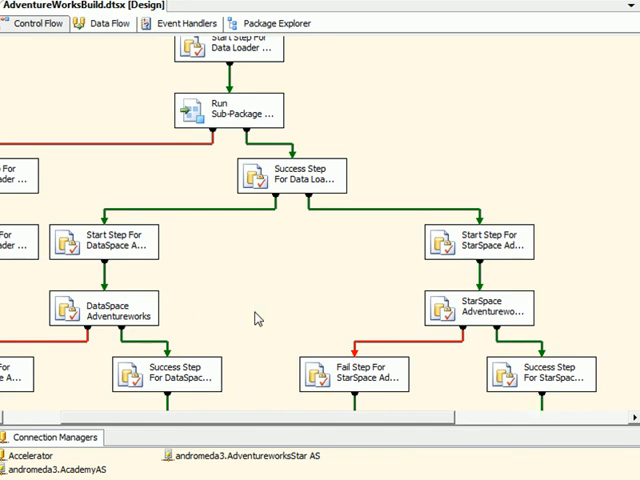
Scroll past the Cube DS_SalesAnalysis and CubeSpace tasks down to Complete Data Services
{"action": "scroll", "scroll_direction": "down", "scroll_amount": 3}
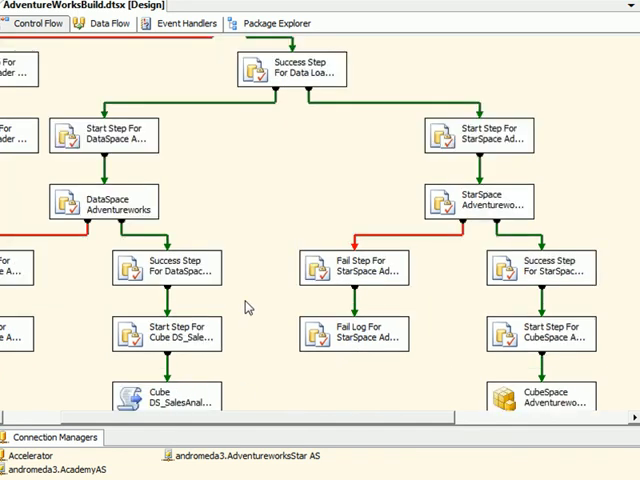
{"action": "scroll", "scroll_direction": "down", "scroll_amount": 3}
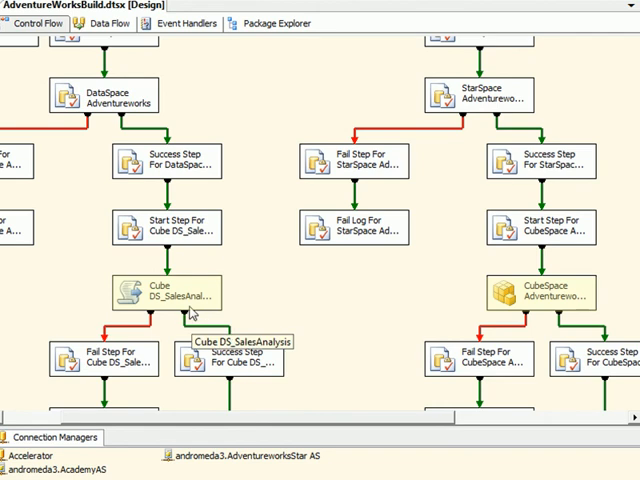
{"action": "mouse_move", "coordinate": [528, 308]}
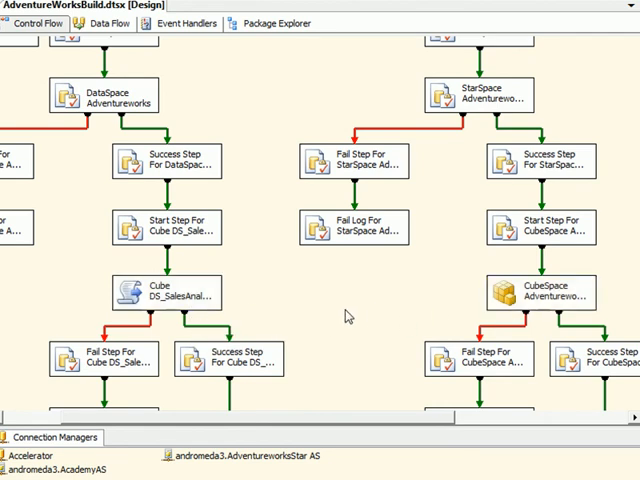
{"action": "scroll", "scroll_direction": "down", "scroll_amount": 3}
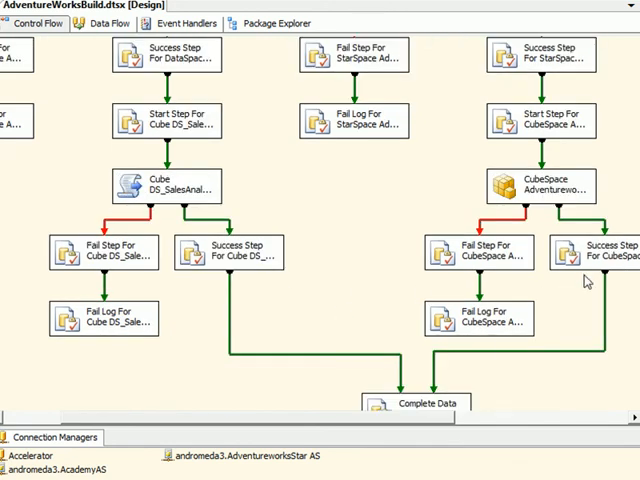
{"action": "scroll", "scroll_direction": "down", "scroll_amount": 3}
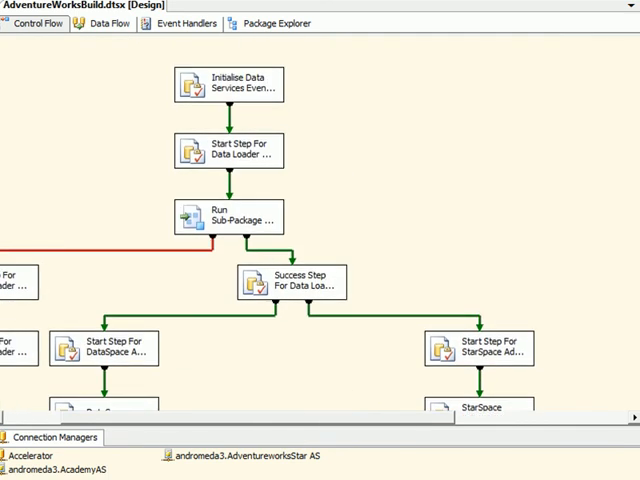
{"action": "mouse_move", "coordinate": [424, 222]}
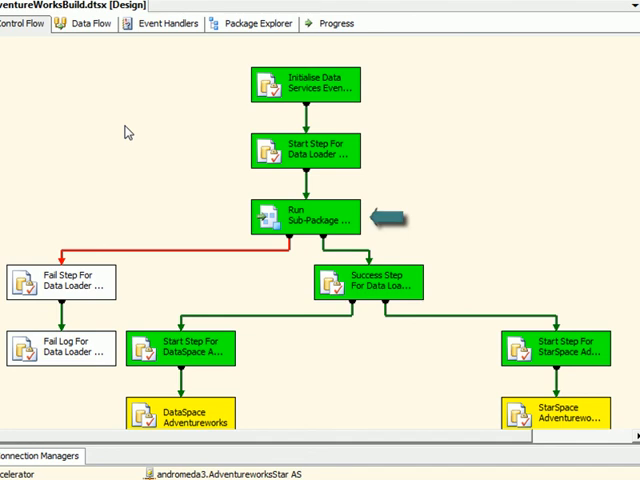
{"action": "mouse_move", "coordinate": [348, 258]}
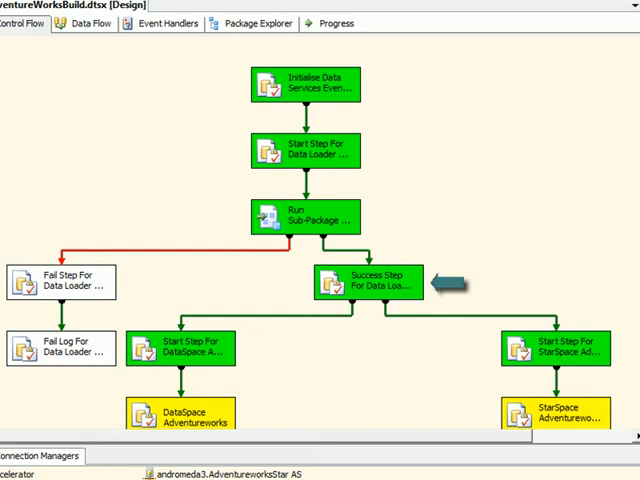
Scroll down during execution to watch DataSpace turn green and Cube DS_SalesAnalysis and StarSpace run
{"action": "scroll", "scroll_direction": "down", "scroll_amount": 3}
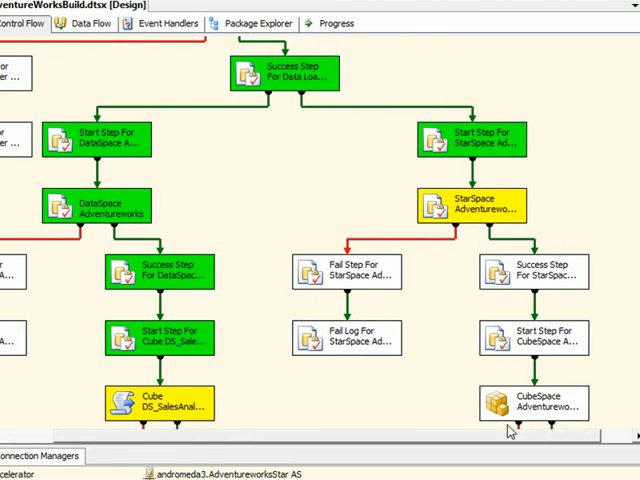
{"action": "scroll", "scroll_direction": "down", "scroll_amount": 3}
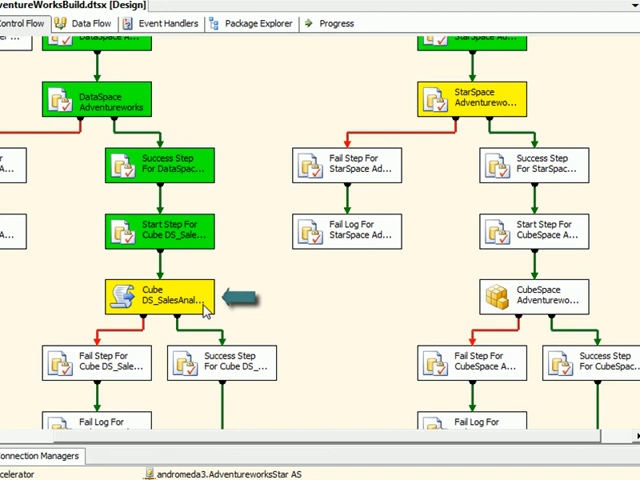
{"action": "mouse_move", "coordinate": [330, 328]}
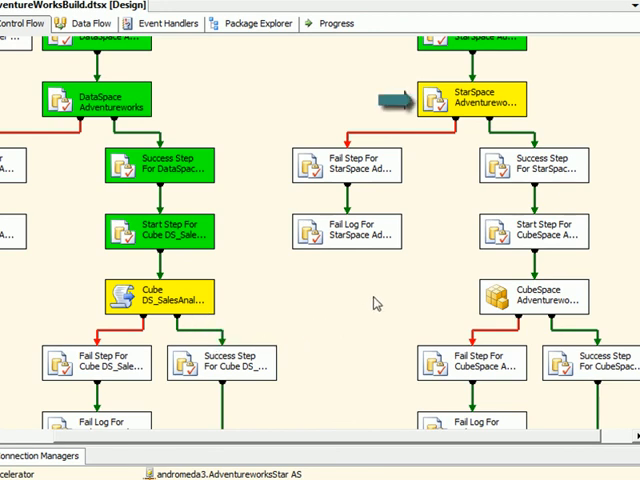
{"action": "mouse_move", "coordinate": [478, 132]}
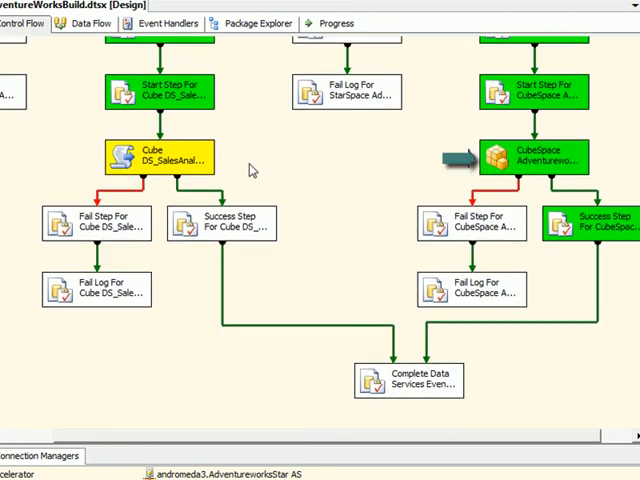
{"action": "mouse_move", "coordinate": [232, 168]}
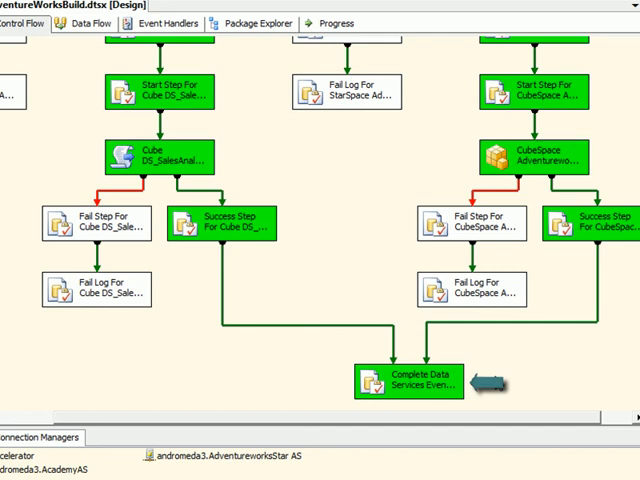
{"action": "mouse_move", "coordinate": [496, 384]}
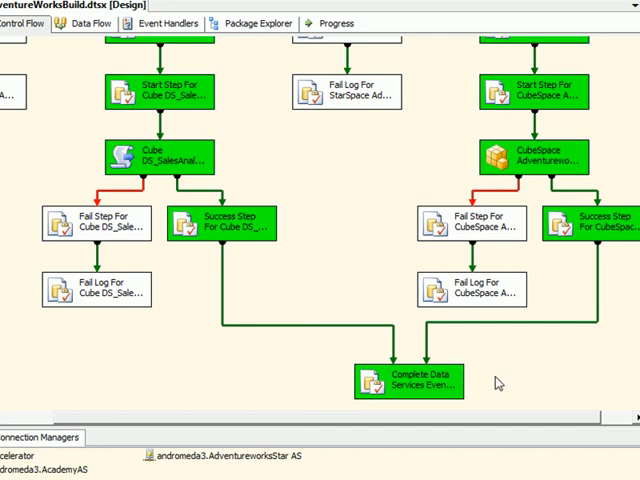